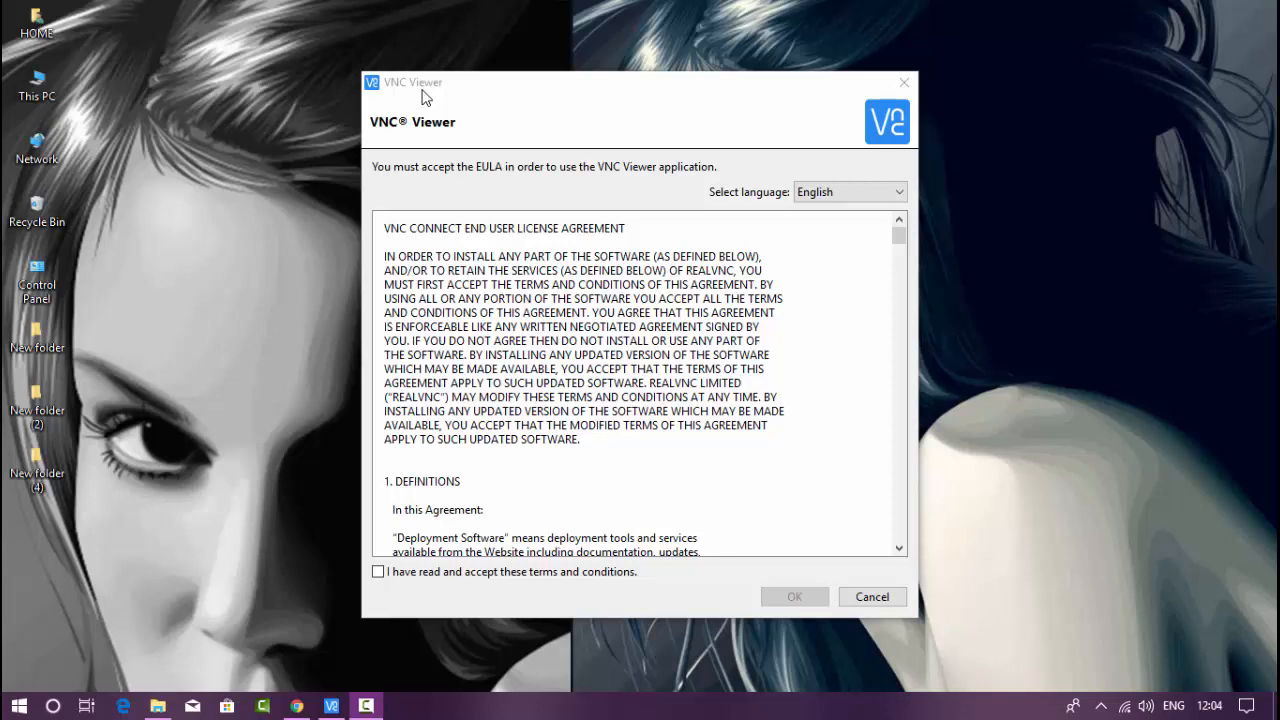
mouse_move(378, 162)
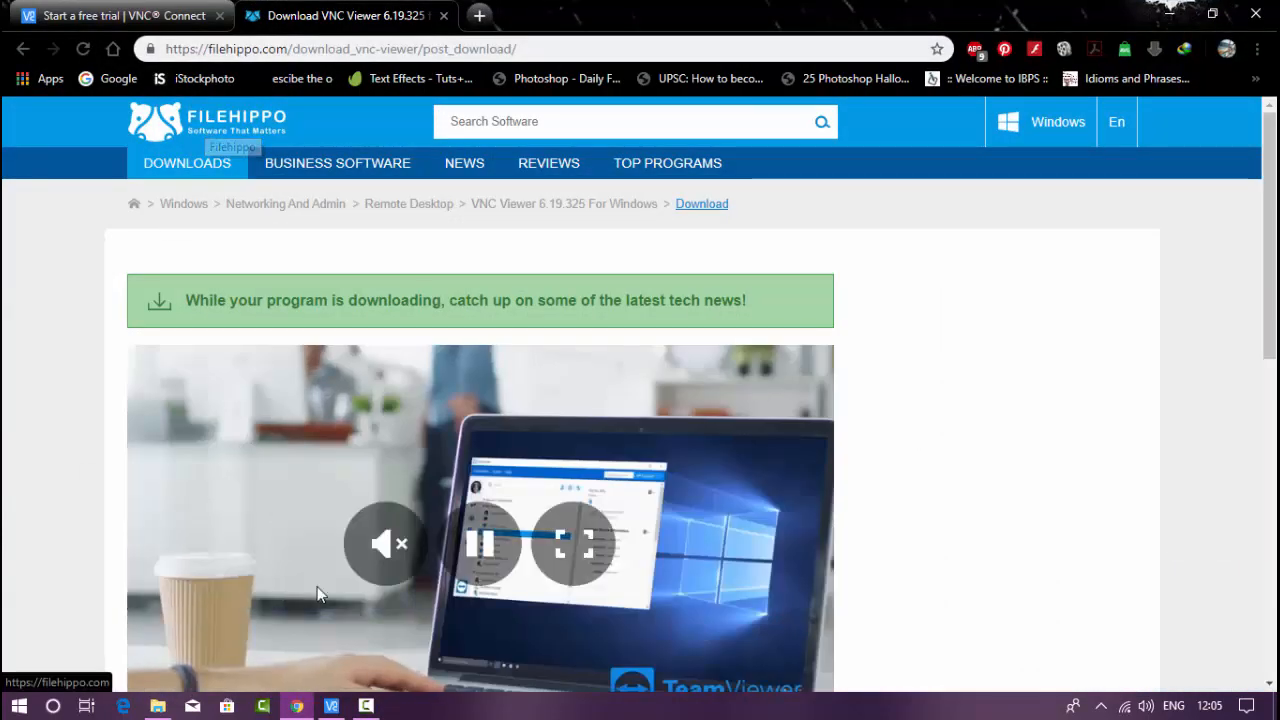
Reach RealVNC's VNC Connect for Raspberry Pi page via the Products menu and scroll to Get started
left_click(110, 16)
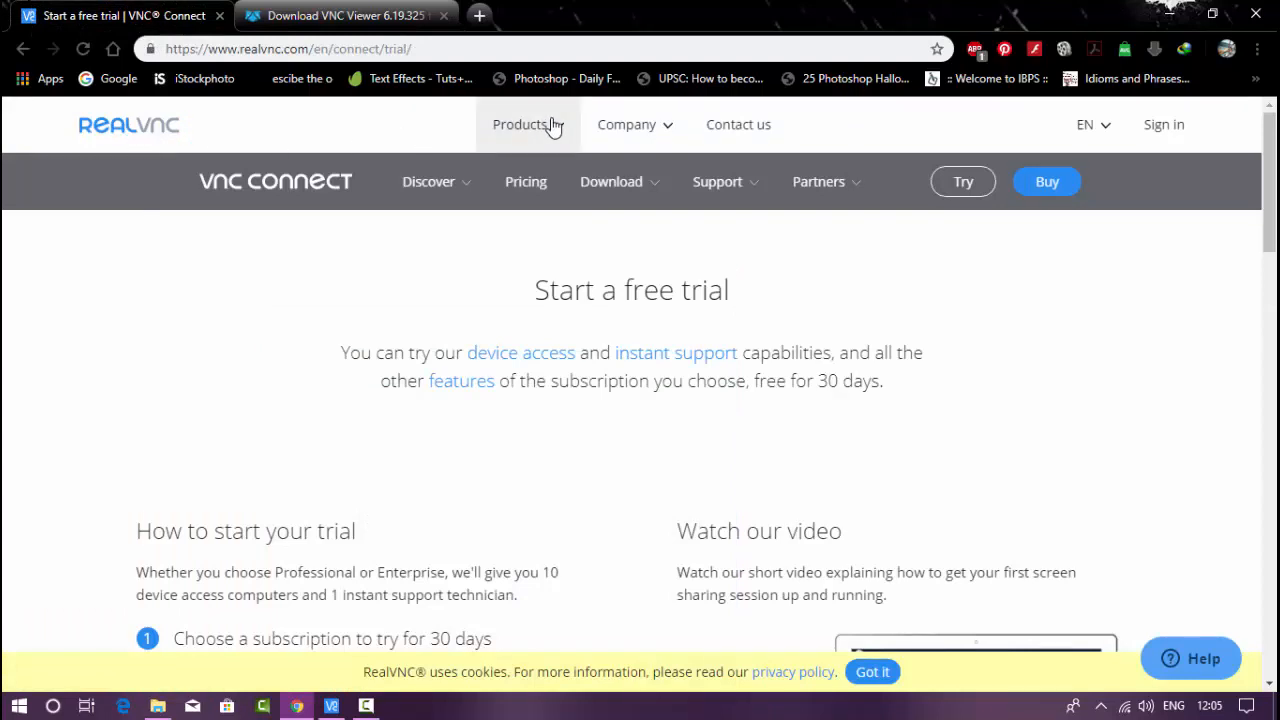
left_click(520, 124)
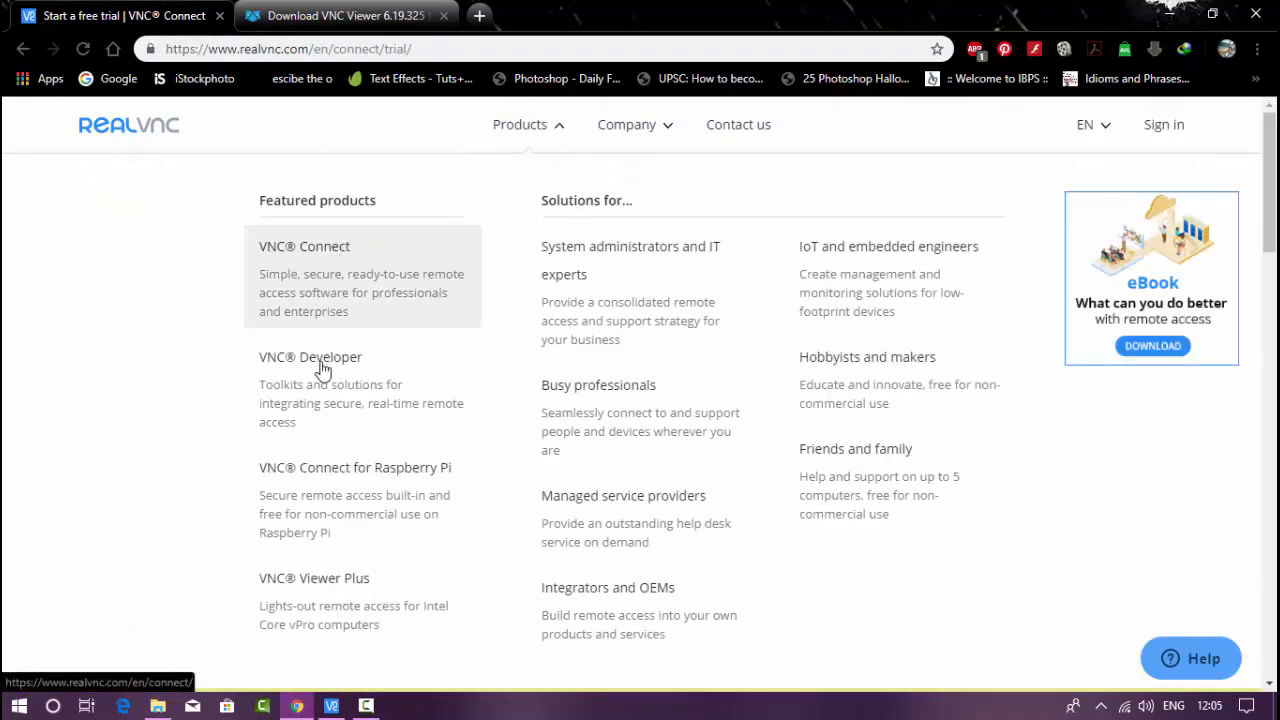
mouse_move(344, 568)
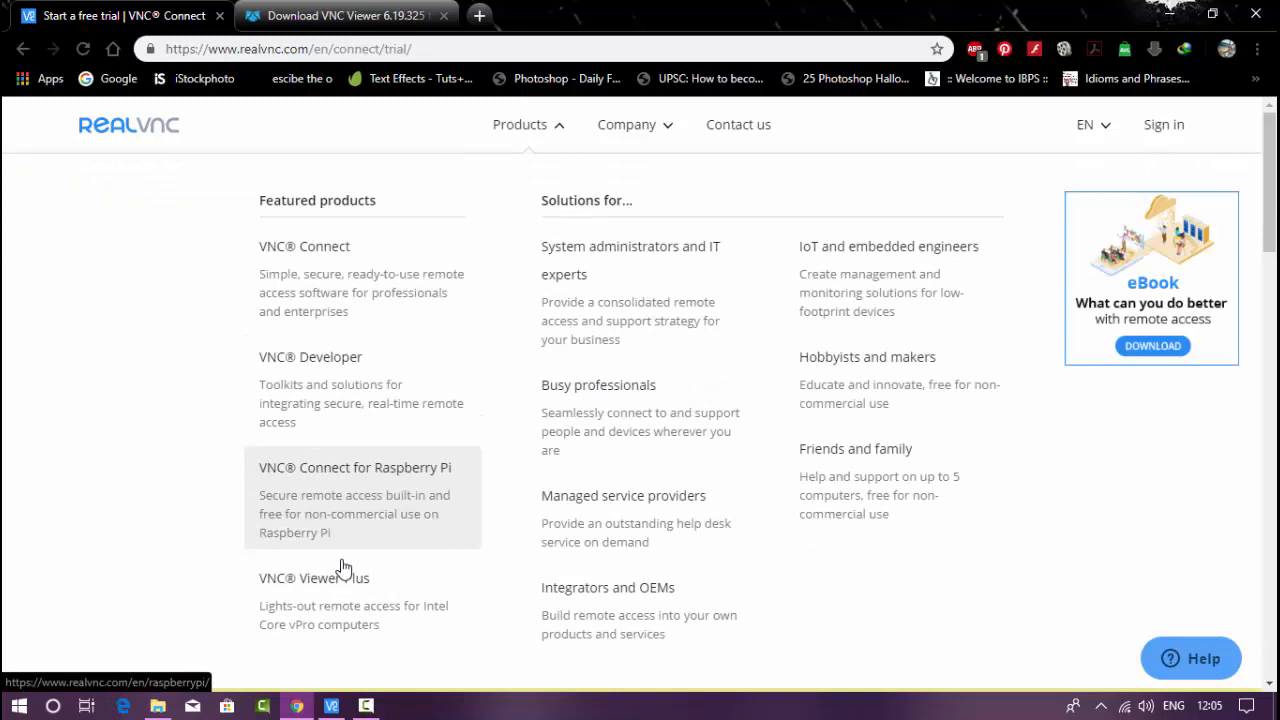
mouse_move(576, 522)
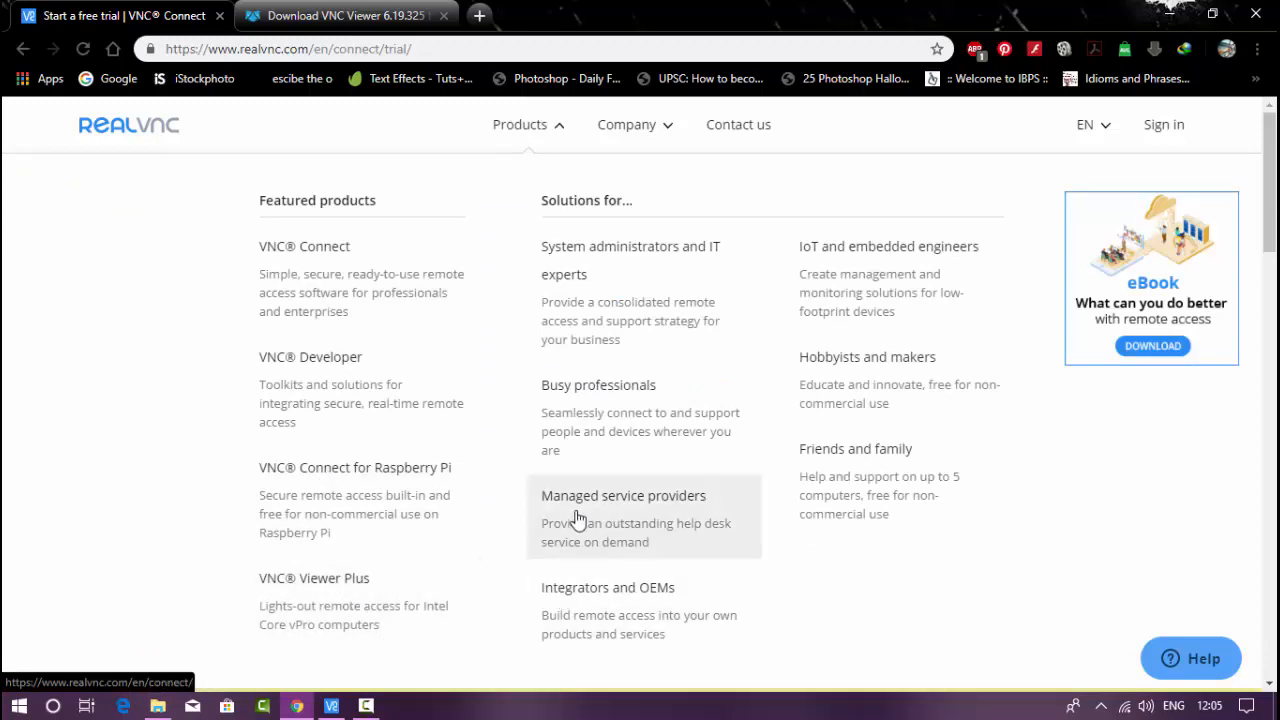
left_click(344, 16)
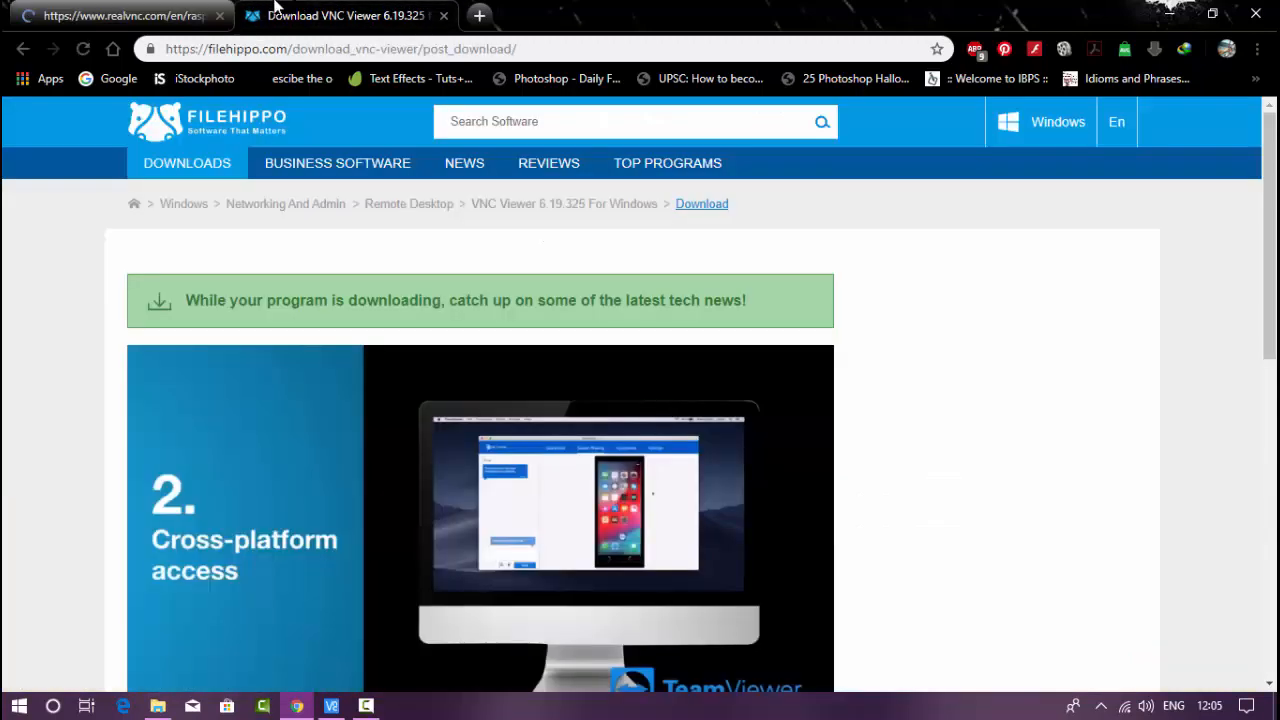
left_click(110, 16)
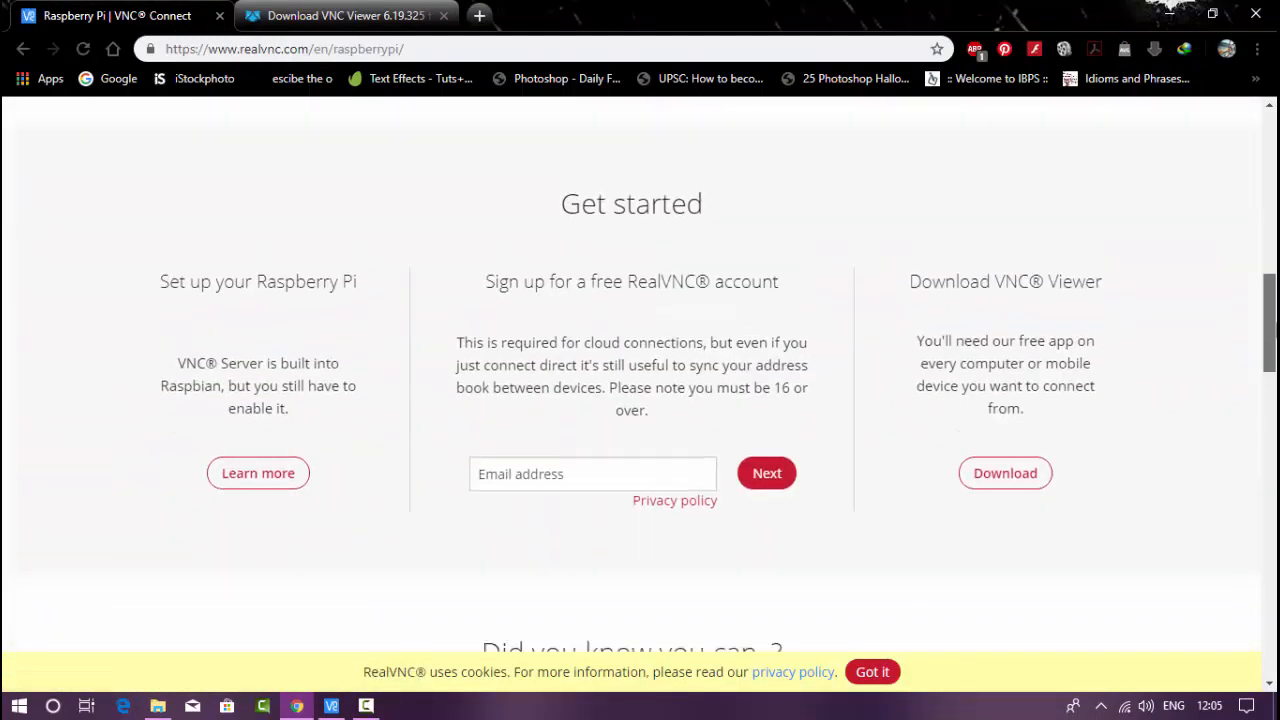
scroll("down", 3)
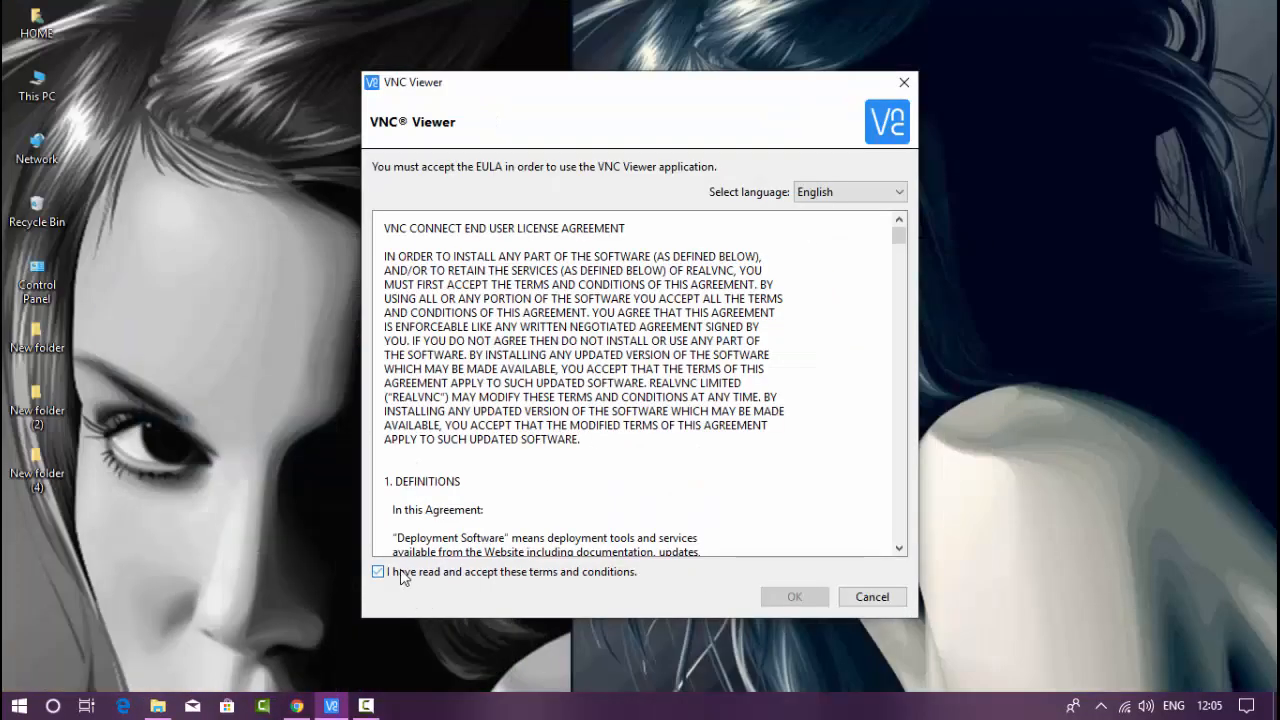
Accept the EULA, dismiss the GOT IT overview, and bring up the RealVNC account sign-in form
left_click(796, 596)
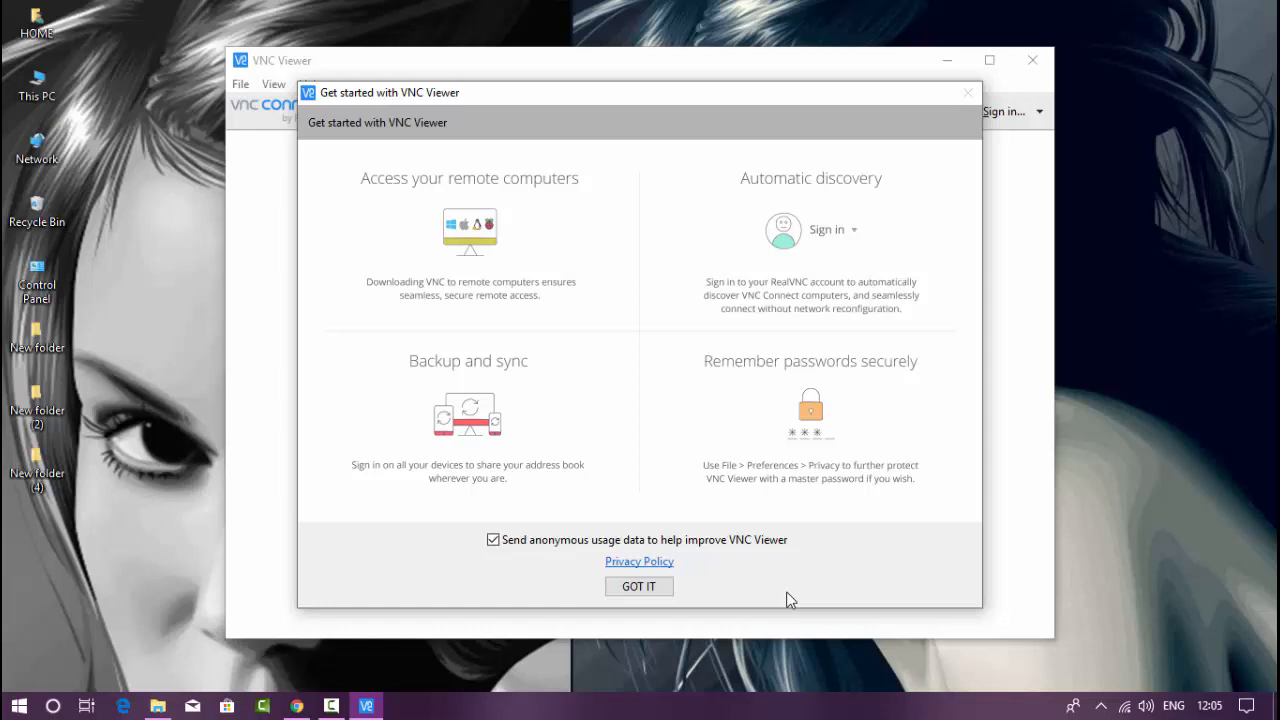
mouse_move(604, 596)
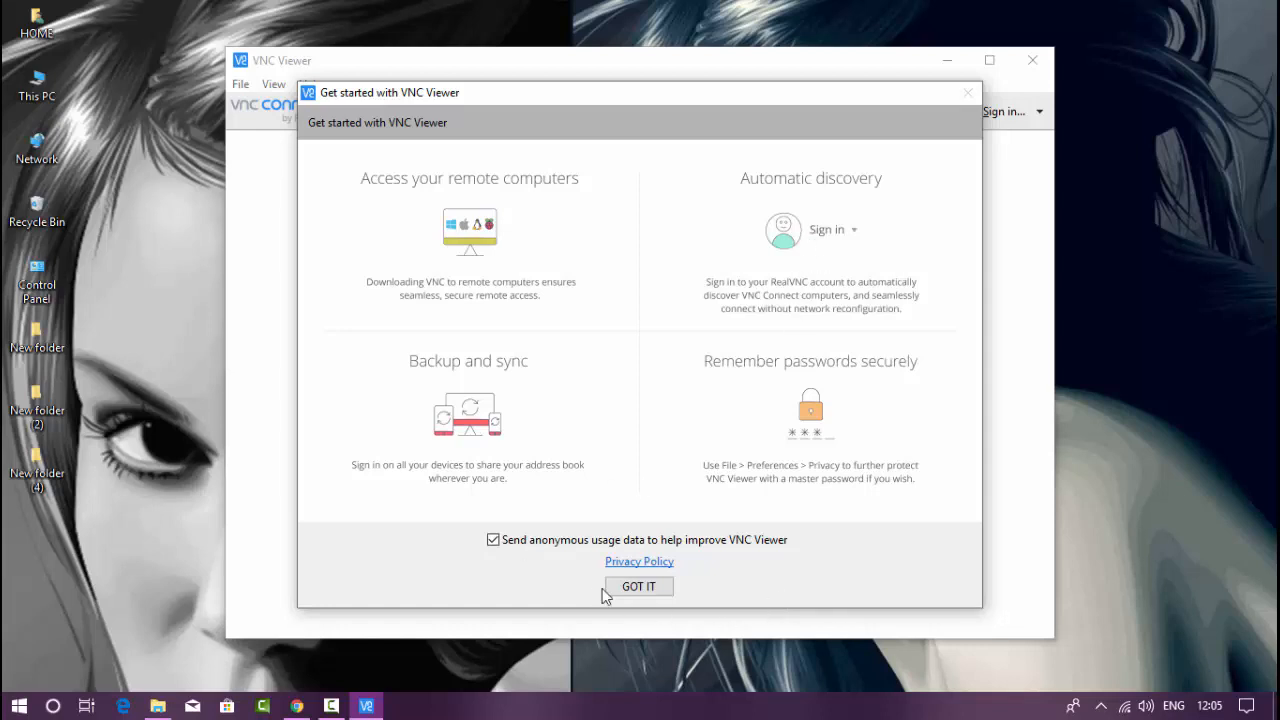
left_click(638, 586)
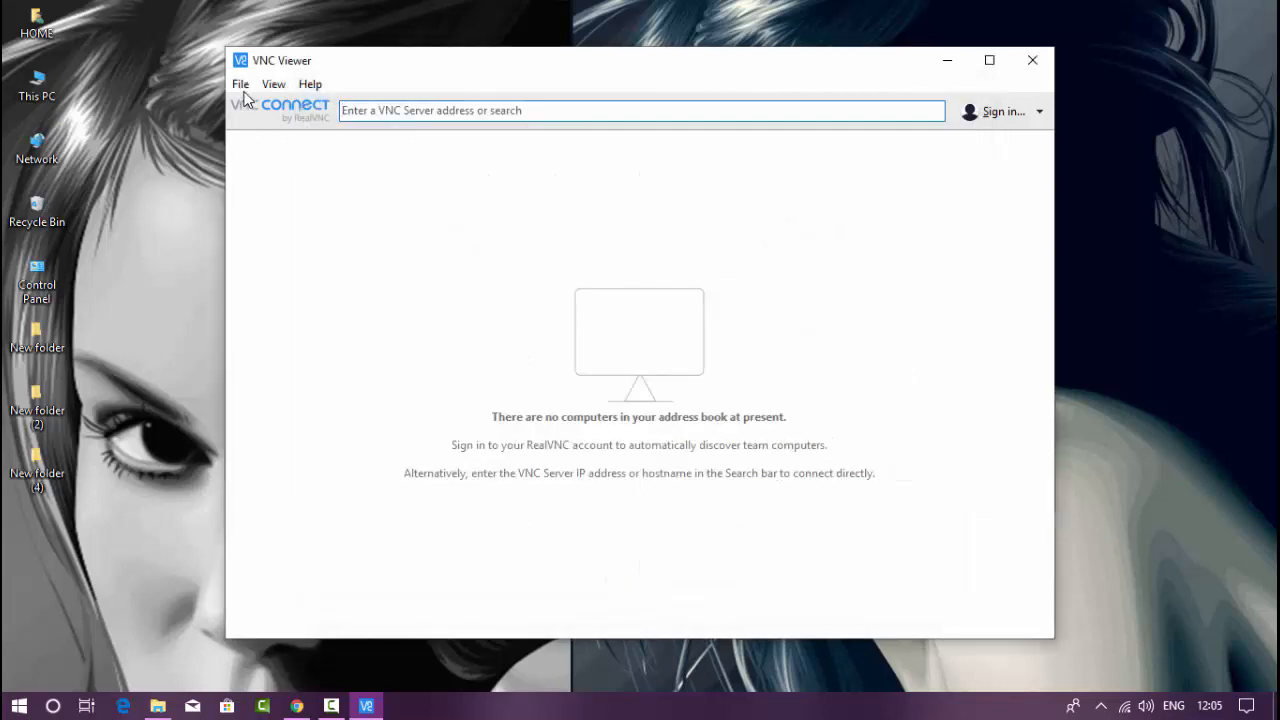
left_click(1004, 112)
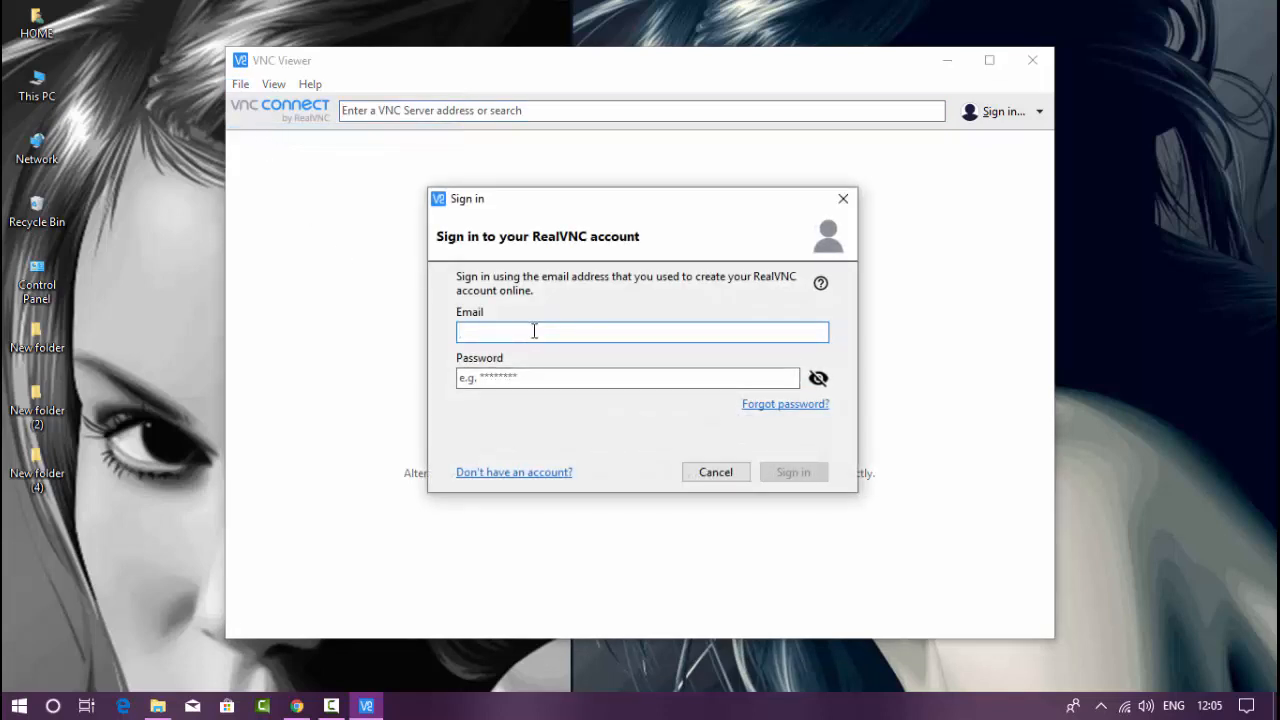
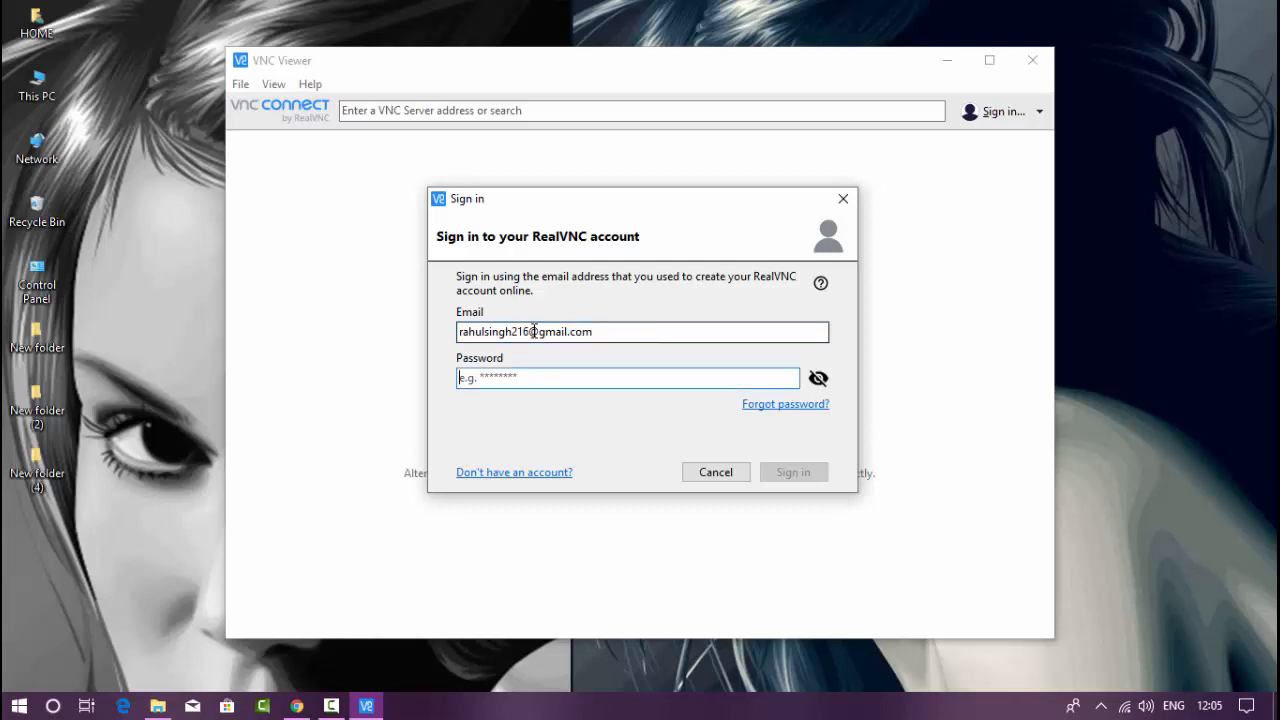
type("•••••")
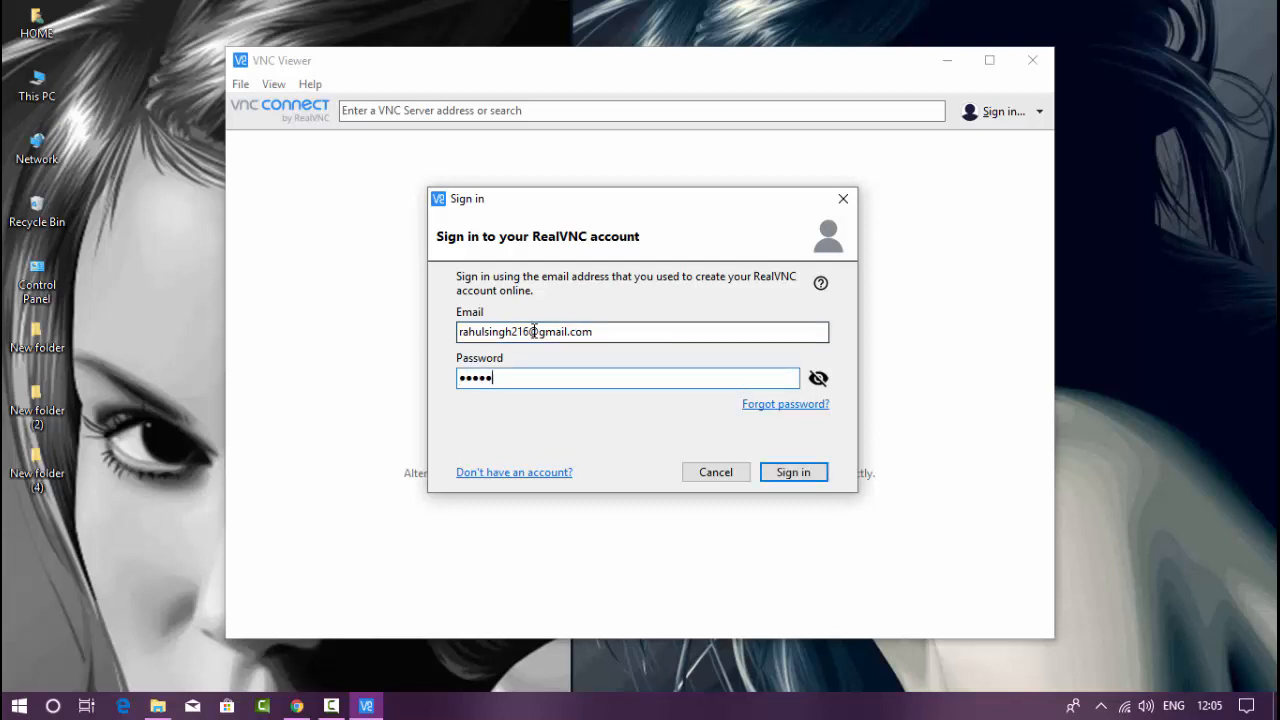
left_click(792, 472)
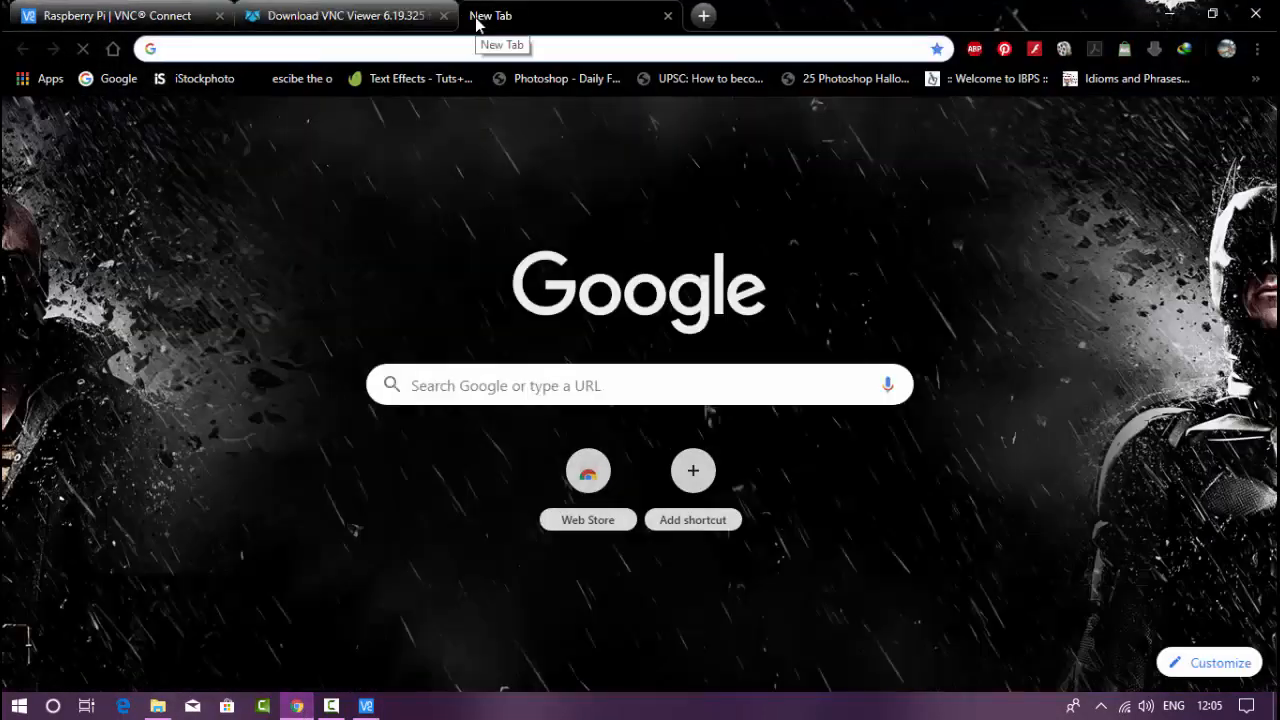
Go to Gmail from a new tab and open RealVNC's 'New sign-in' email
type("gmail")
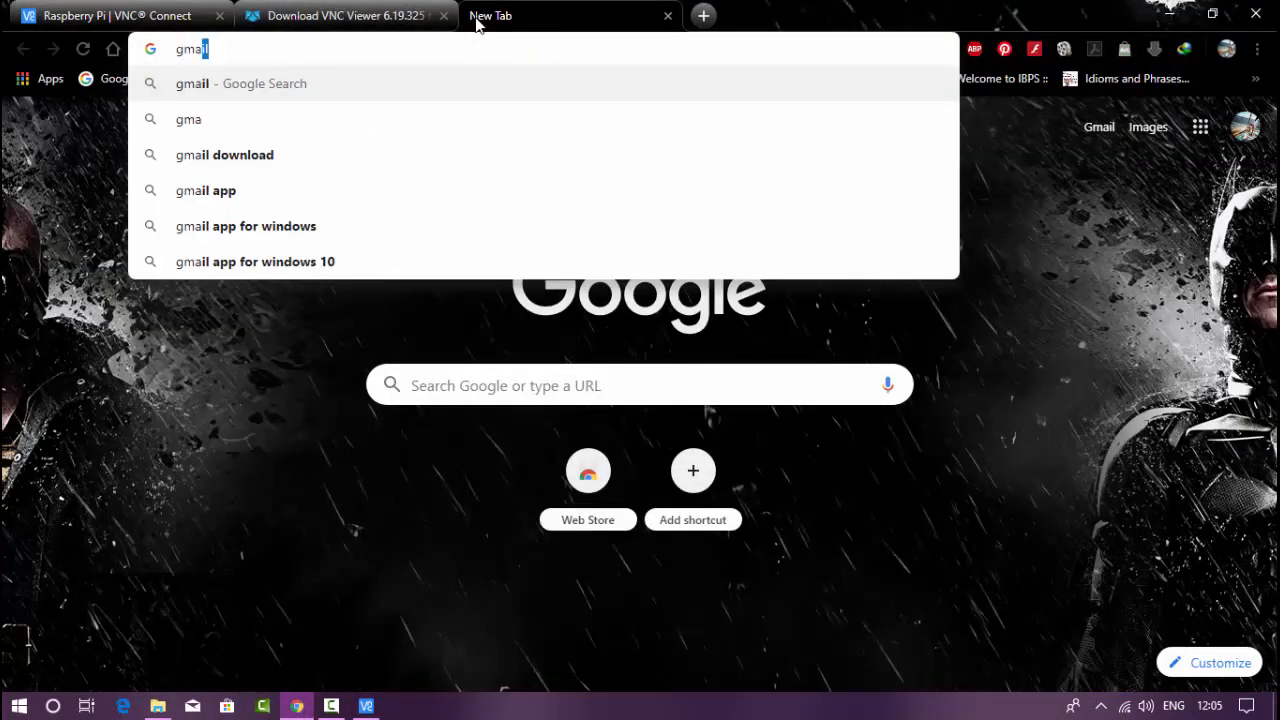
key("Enter")
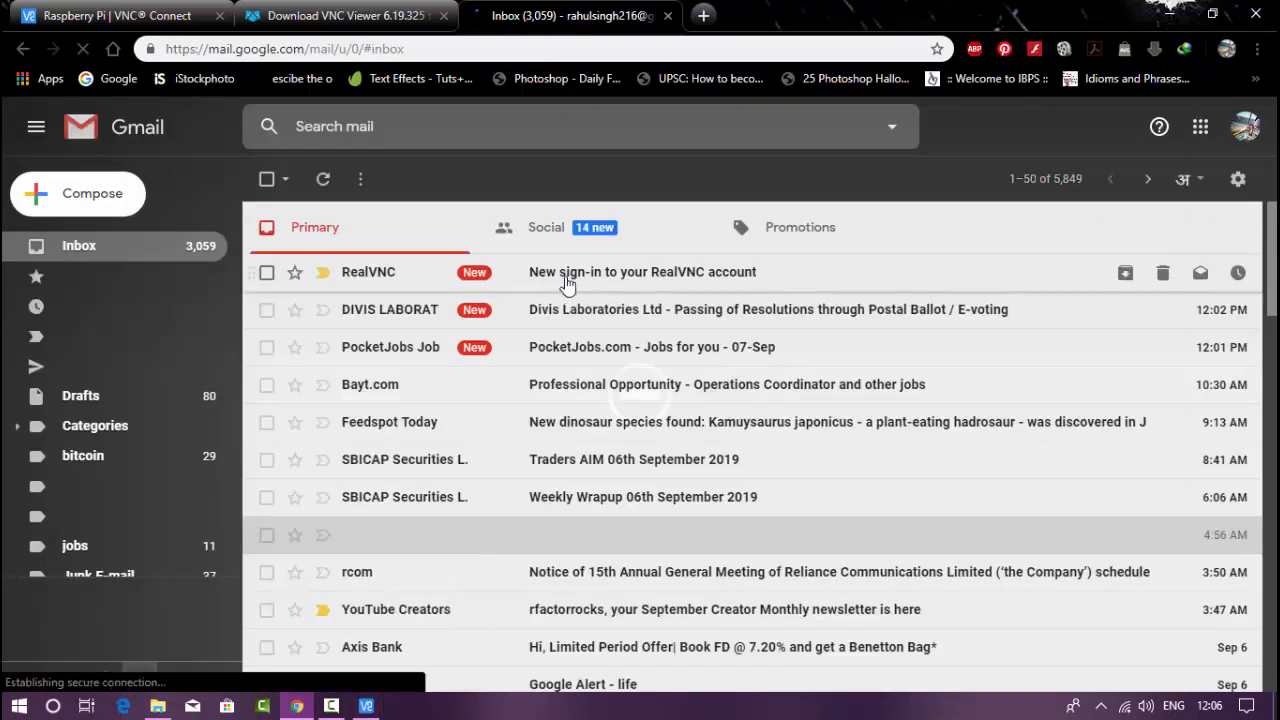
left_click(642, 272)
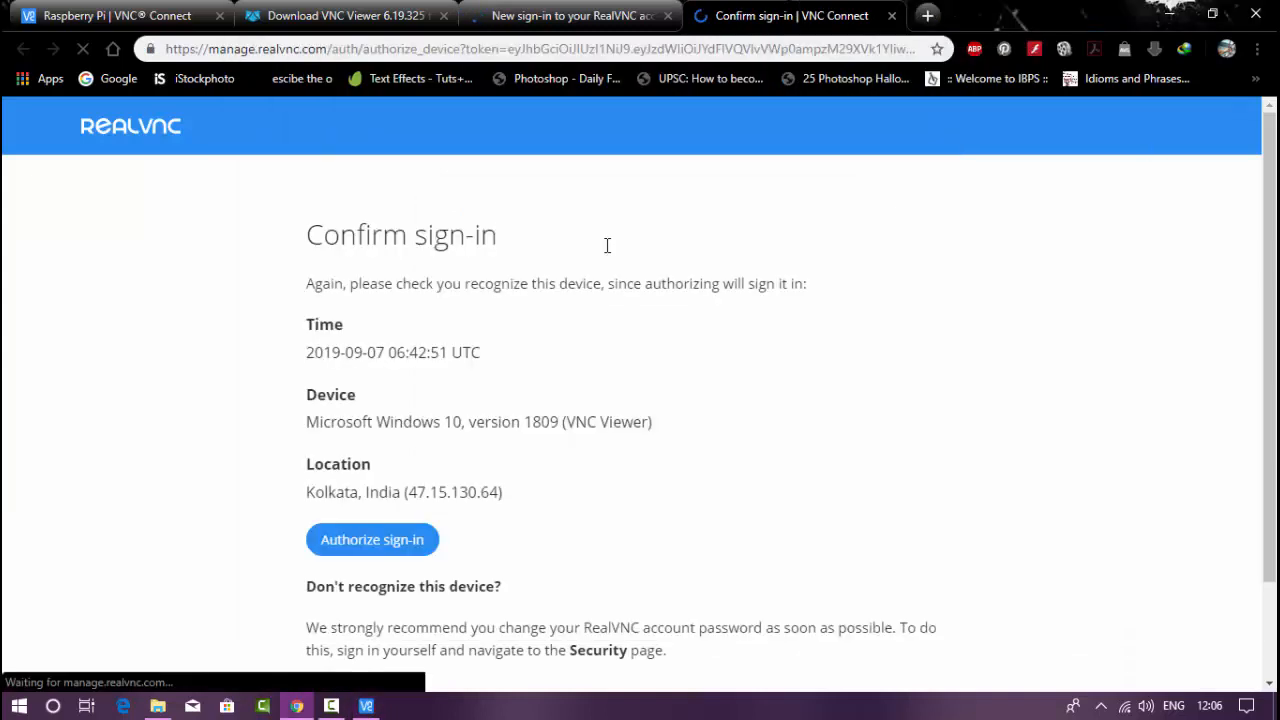
Authorize the device sign-in so VNC Viewer shows the account's three computers
left_click(372, 540)
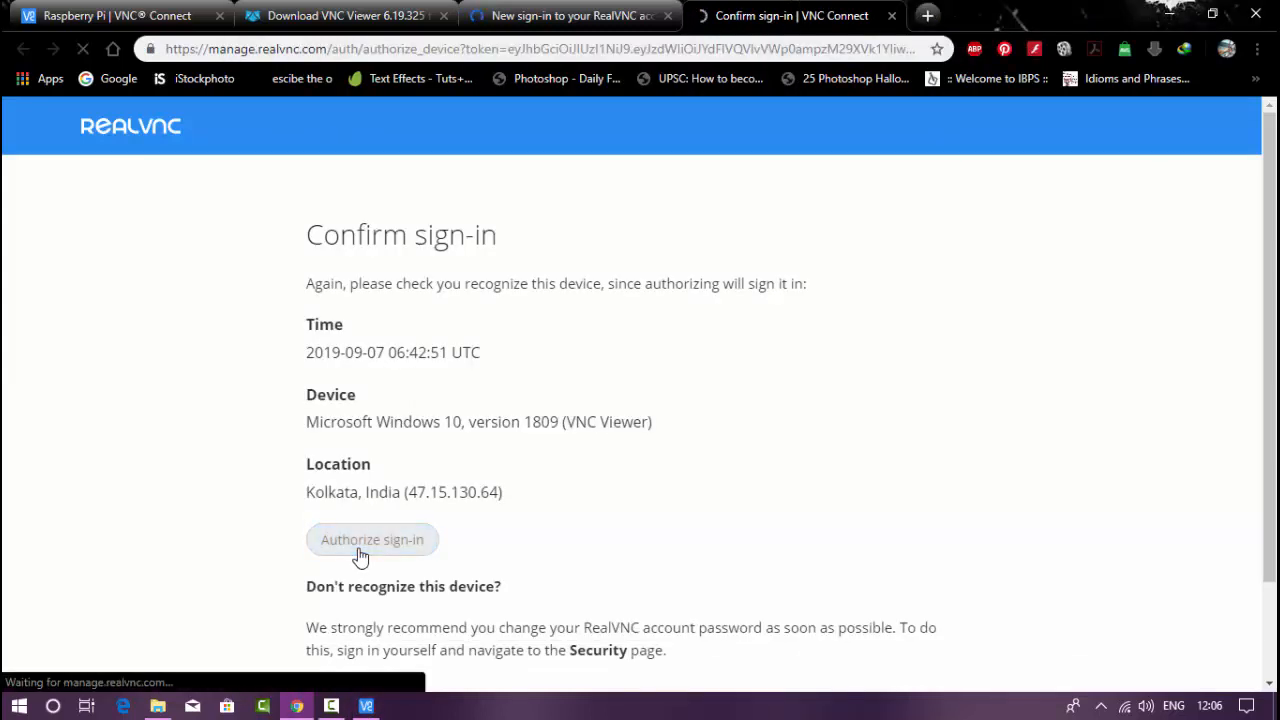
left_click(372, 540)
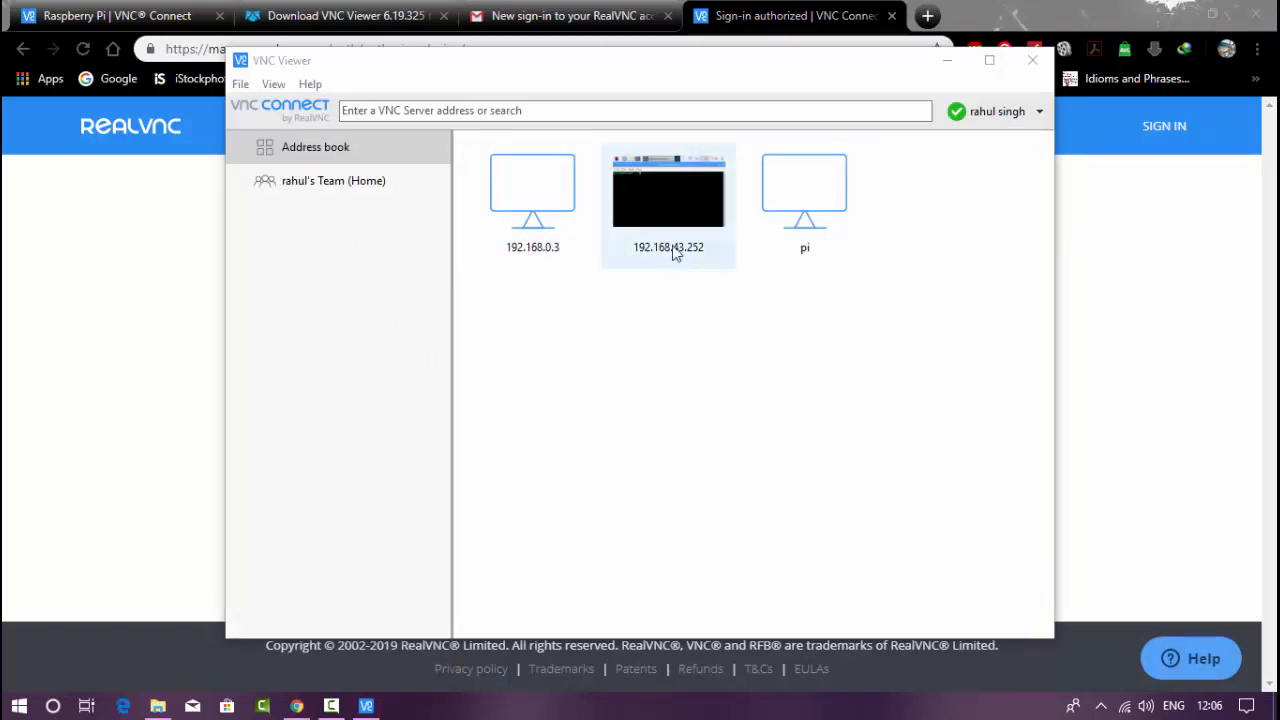
Connect to 192.168.43.252 with its password remembered and maximize the Raspberry Pi session showing its terminal
double_click(668, 190)
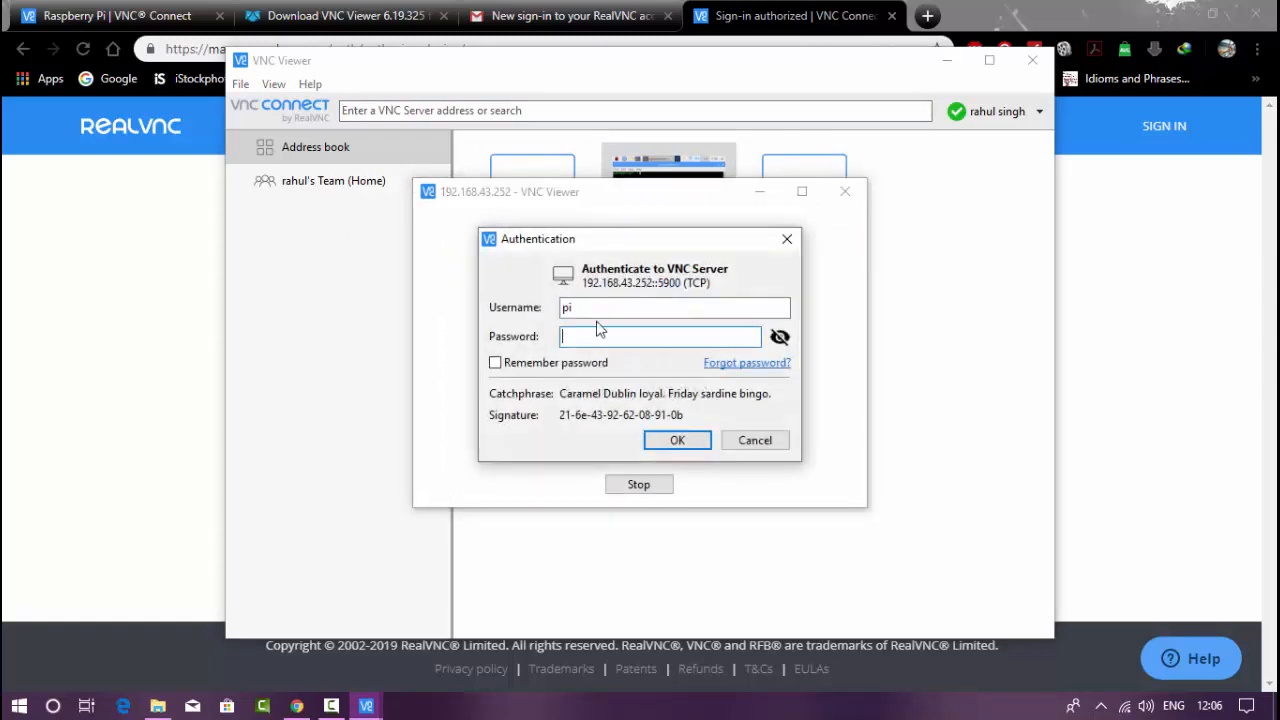
type("•")
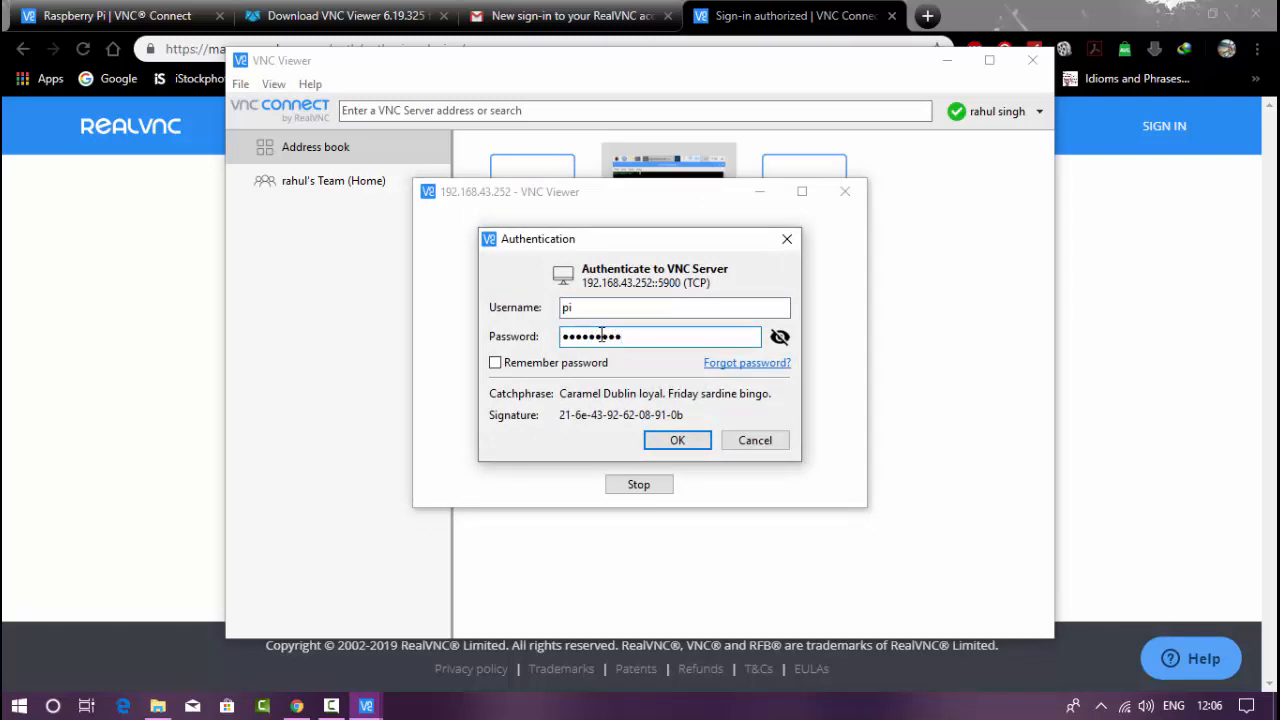
left_click(494, 362)
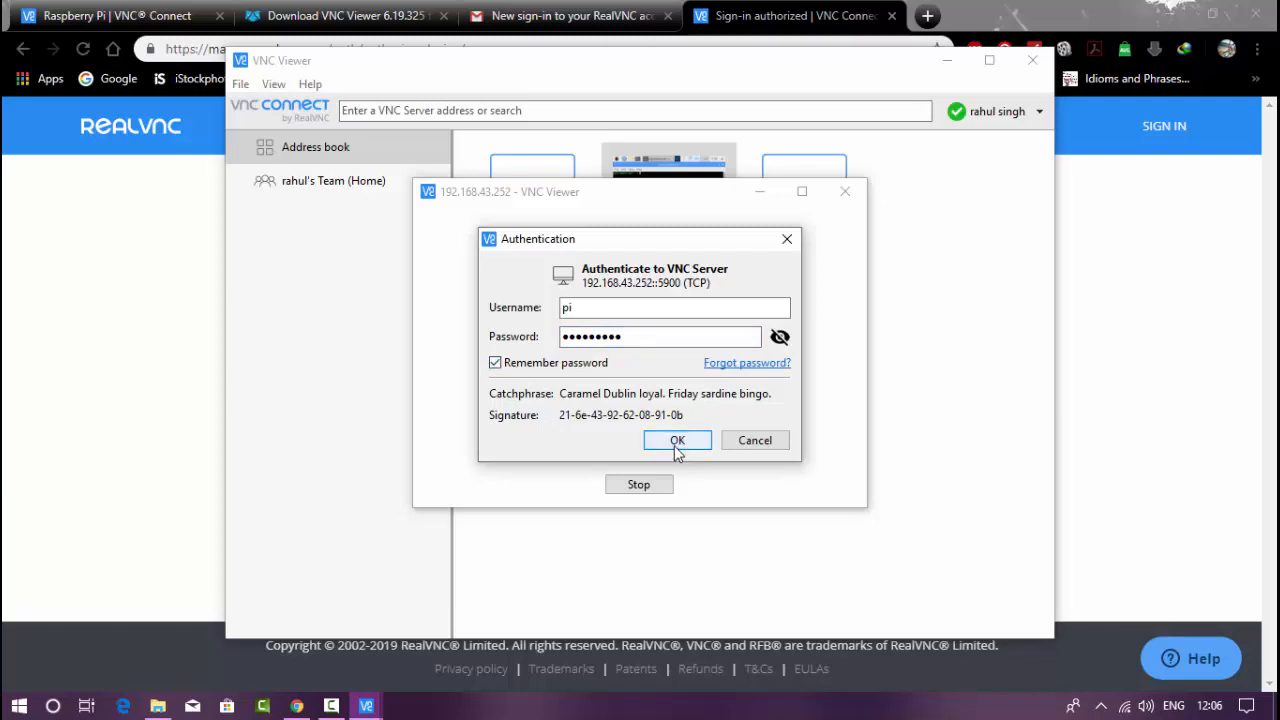
left_click(676, 440)
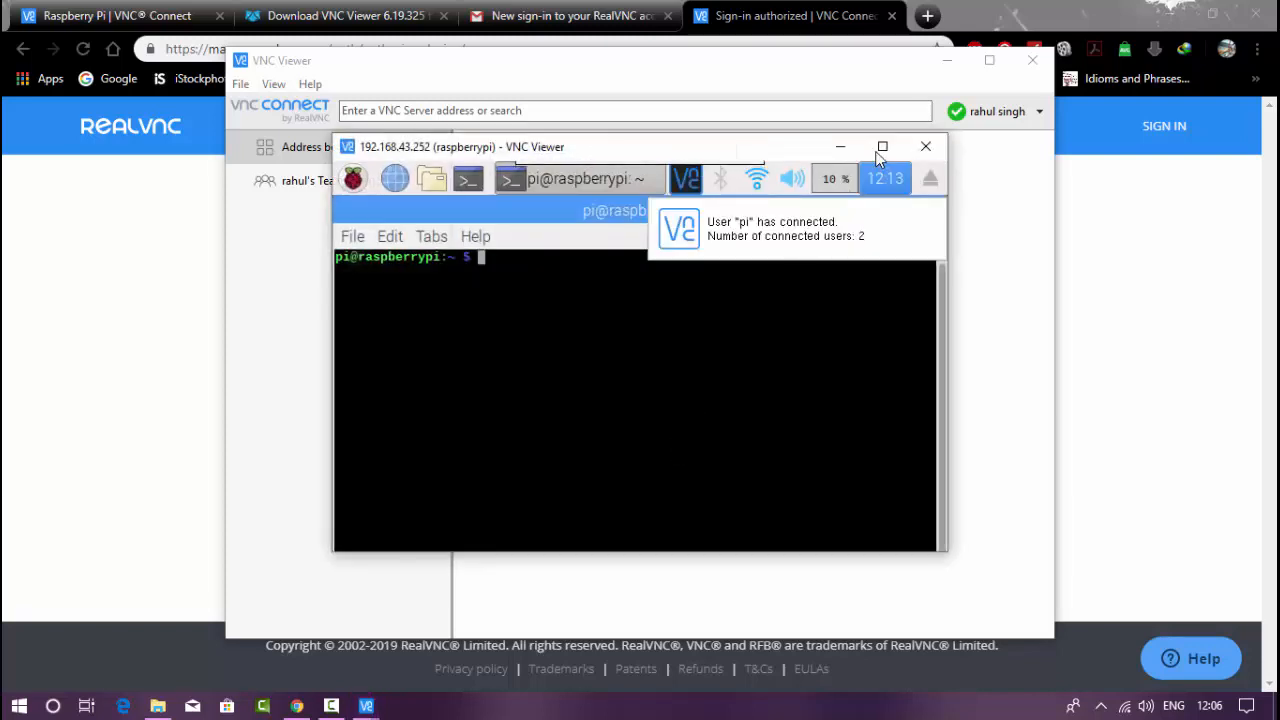
left_click(882, 146)
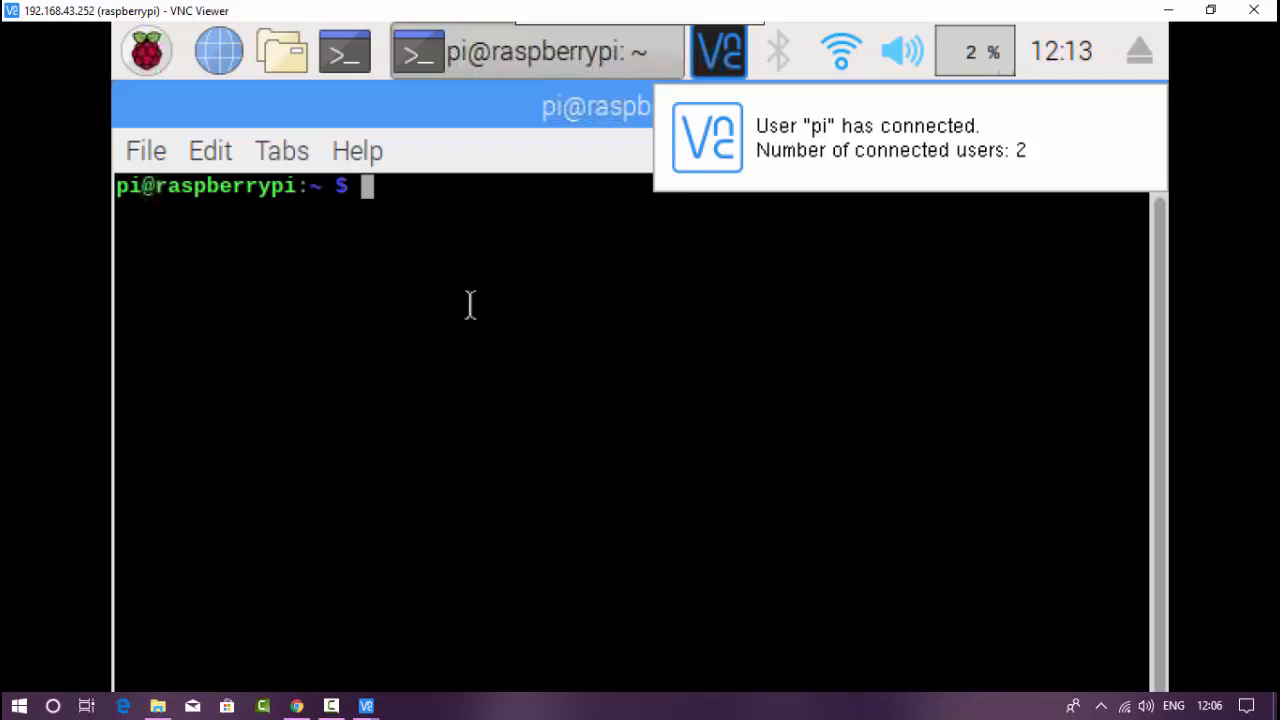